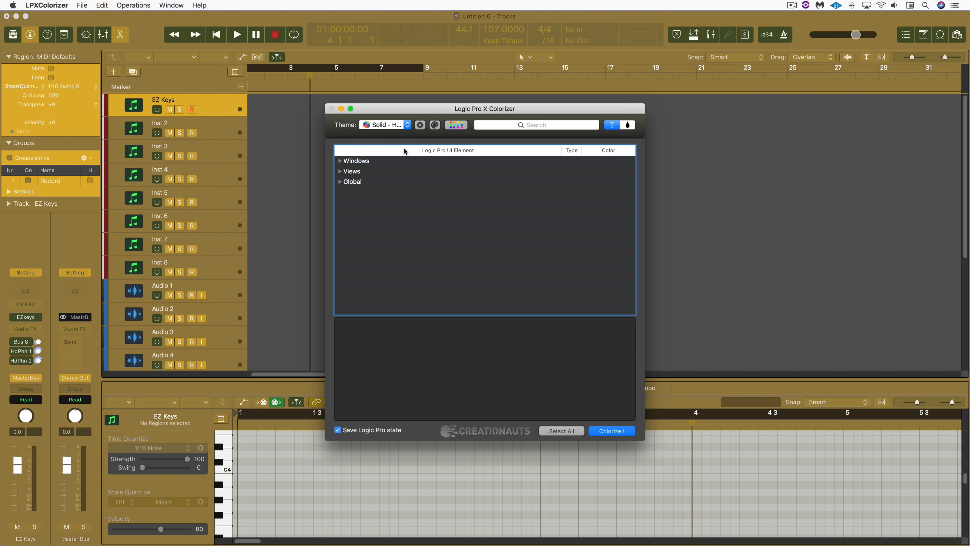
Choose the Solid - Solsbury Hill theme from the Theme pop-up.
left_click(385, 125)
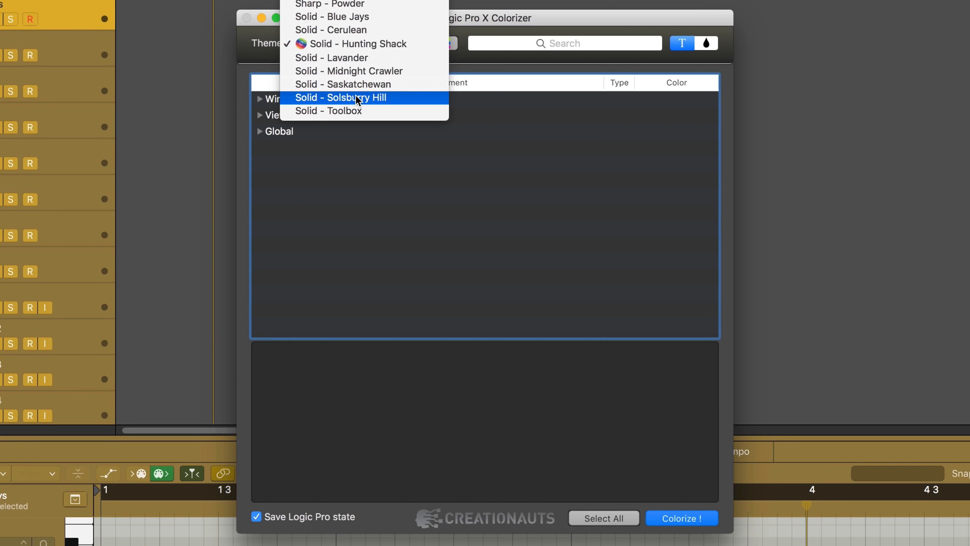
left_click(349, 97)
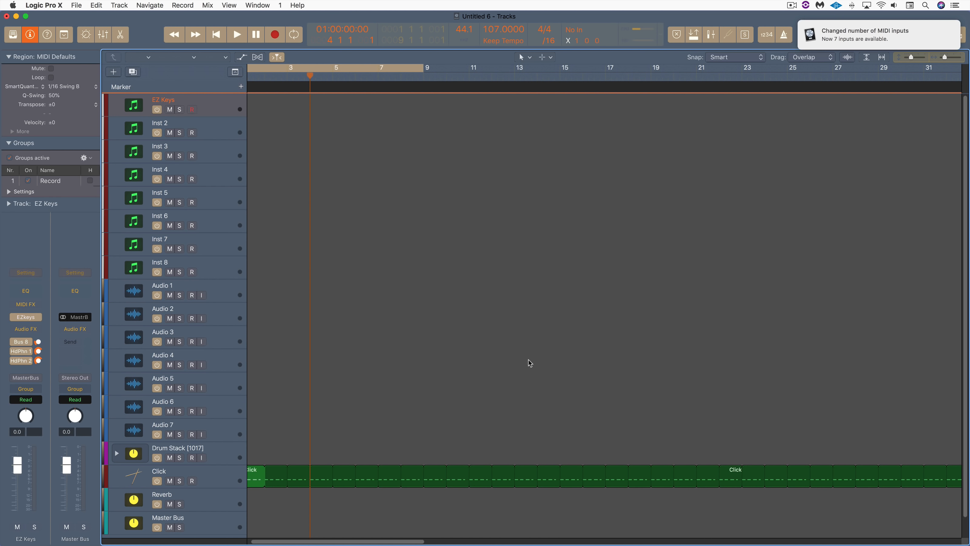
Unfold Windows > Main/Arrange > Project Title bar in the element tree.
key("Cmd+Tab")
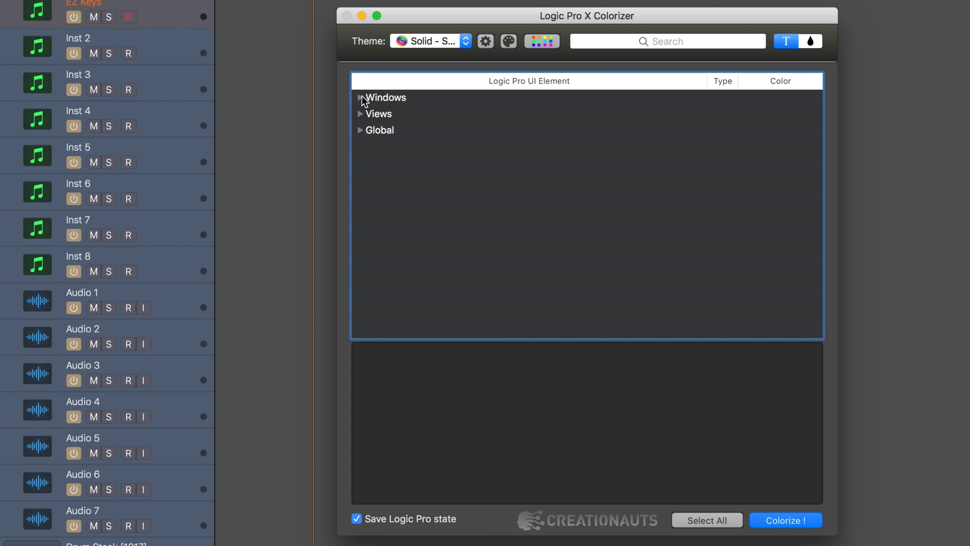
left_click(361, 97)
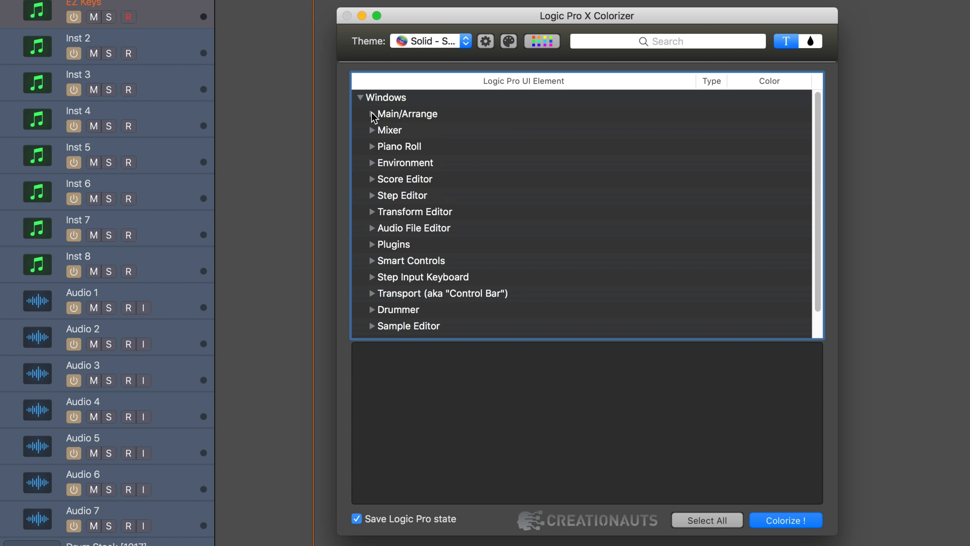
left_click(373, 114)
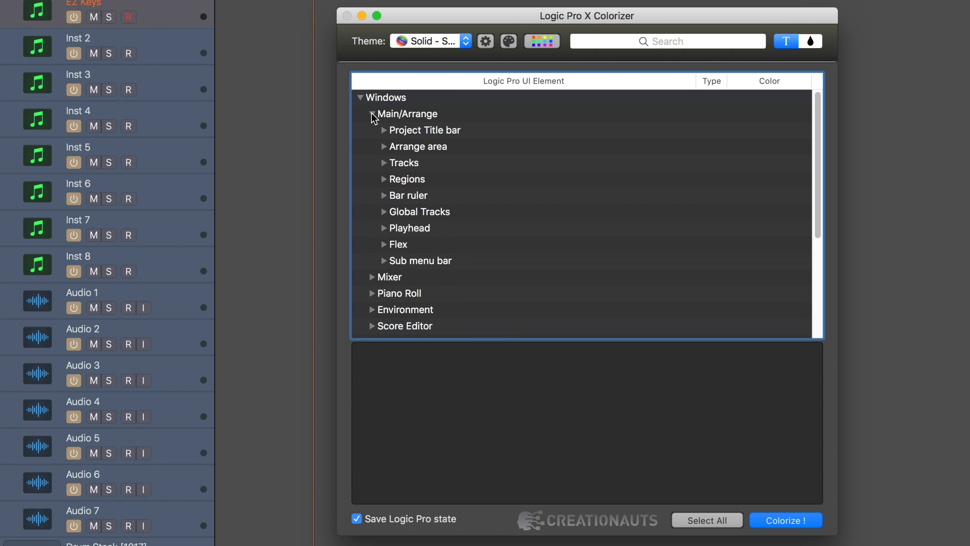
left_click(383, 130)
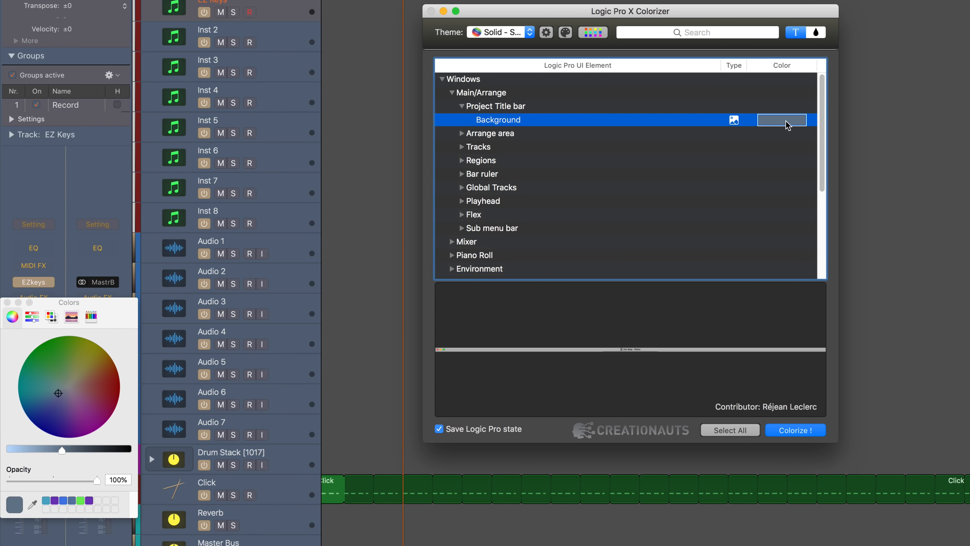
mouse_move(466, 175)
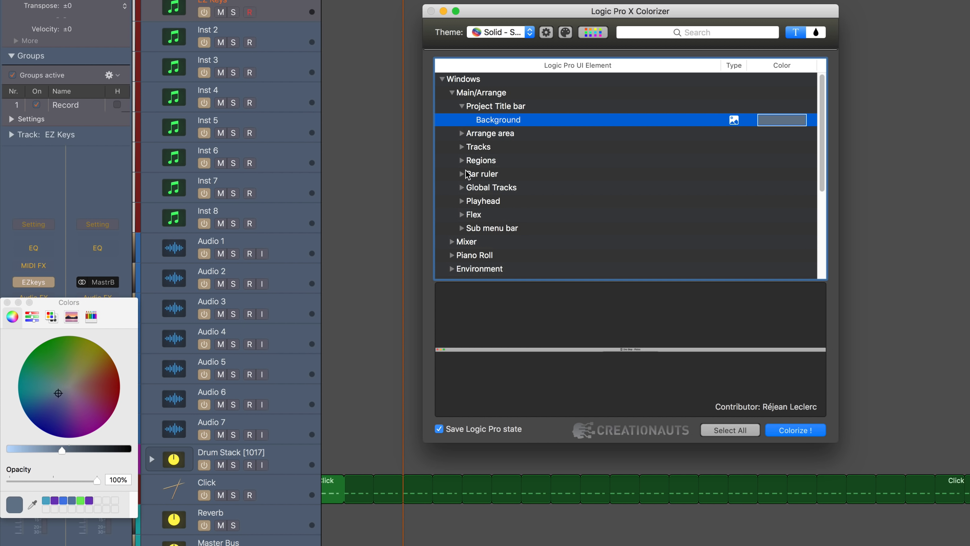
Unfold the Arrange area and Tracks elements, then fold the Windows group back up.
left_click(462, 133)
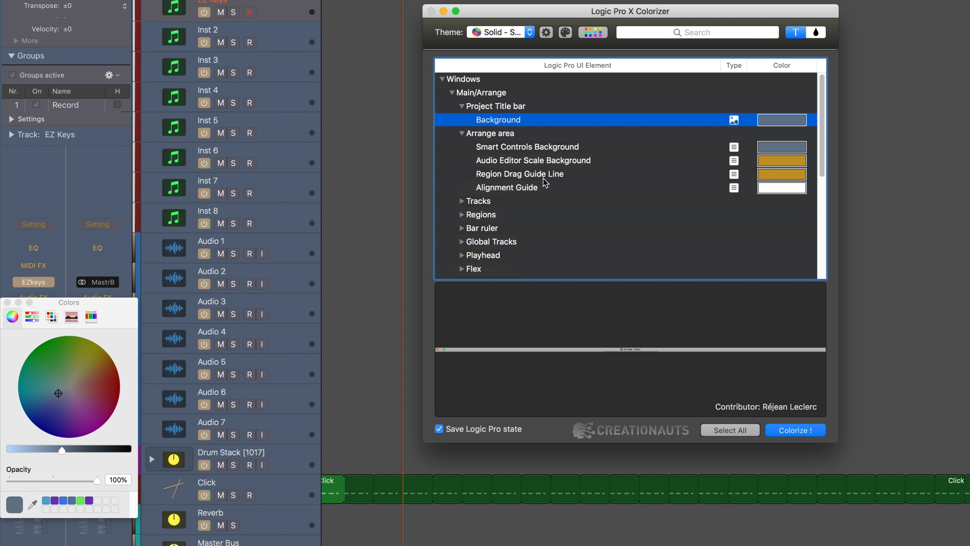
left_click(462, 202)
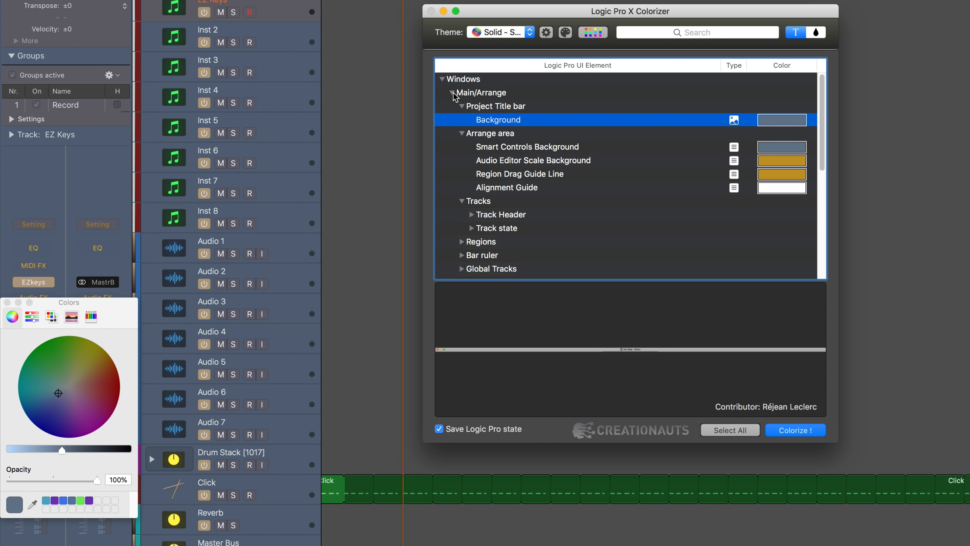
left_click(442, 78)
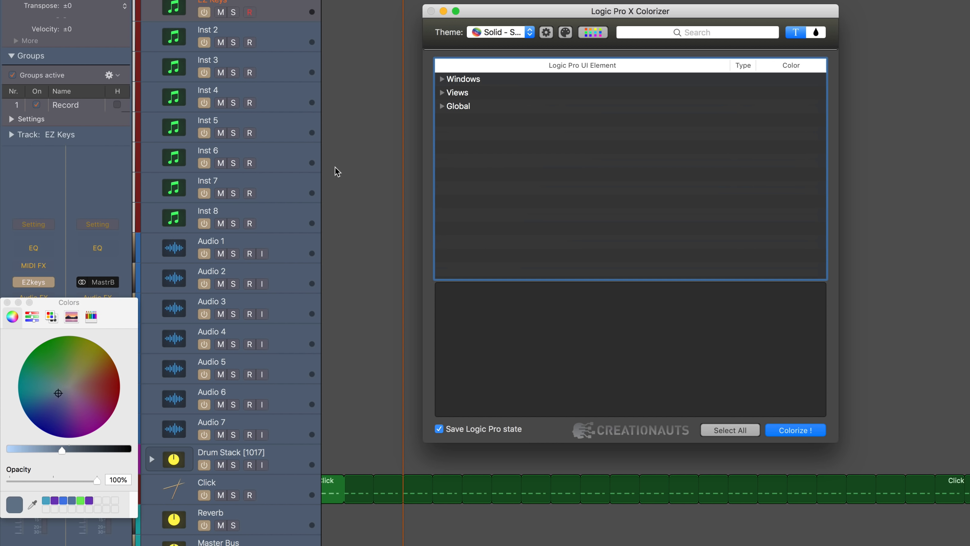
mouse_move(250, 132)
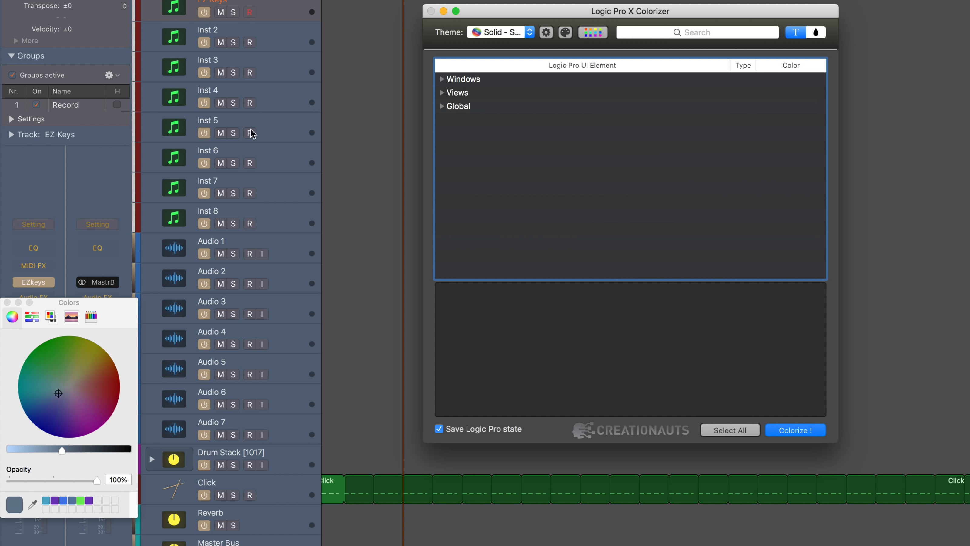
Unfold Track Header > Background and select Gradient Top and Gradient Bottom together.
left_click(443, 79)
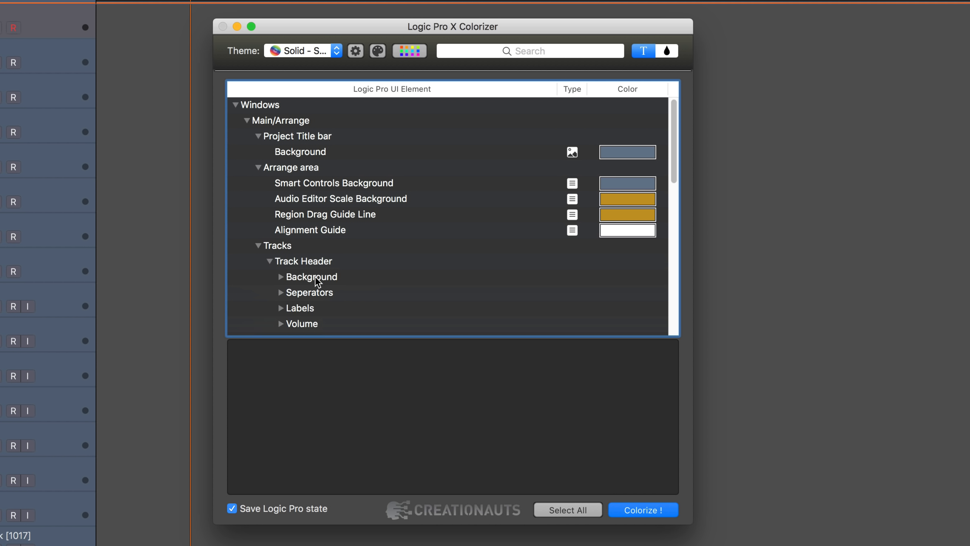
left_click(281, 276)
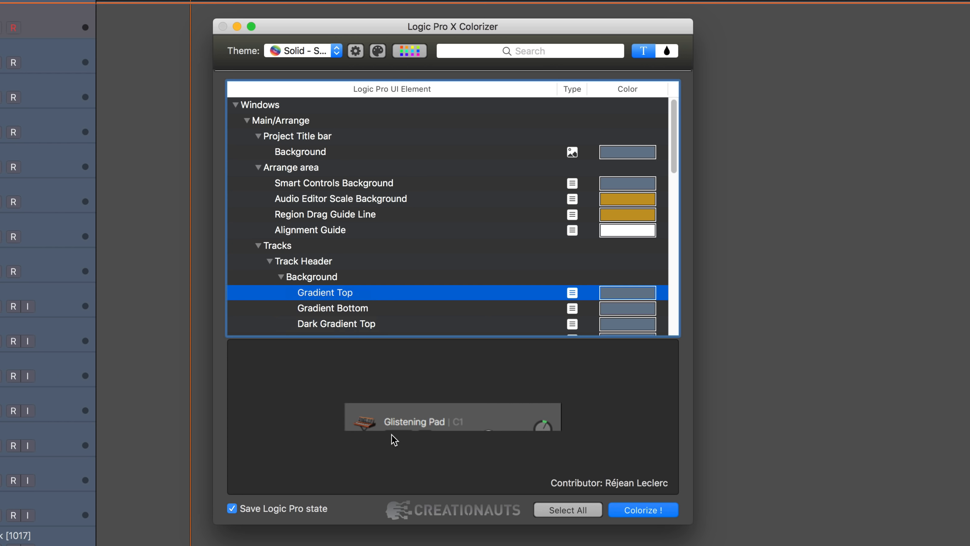
scroll("down", 3)
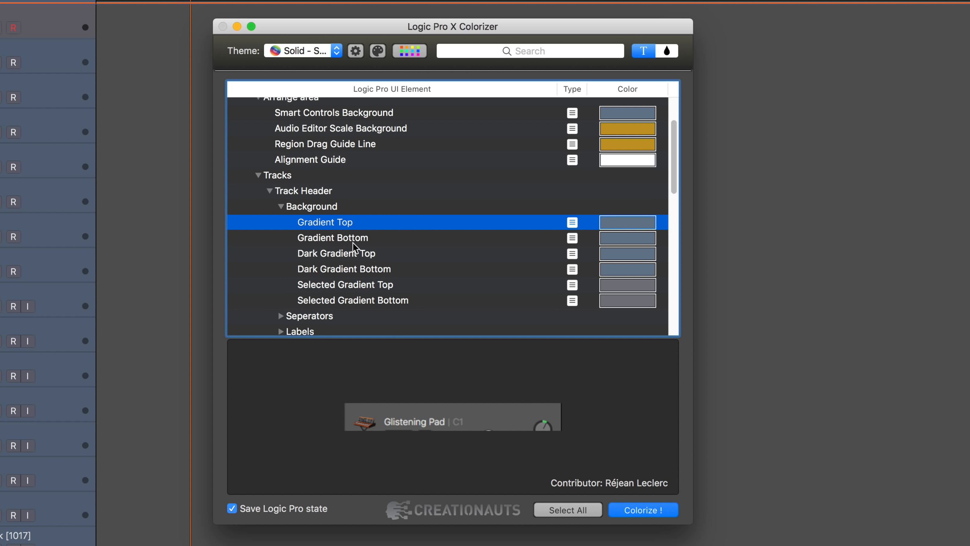
left_click(332, 238)
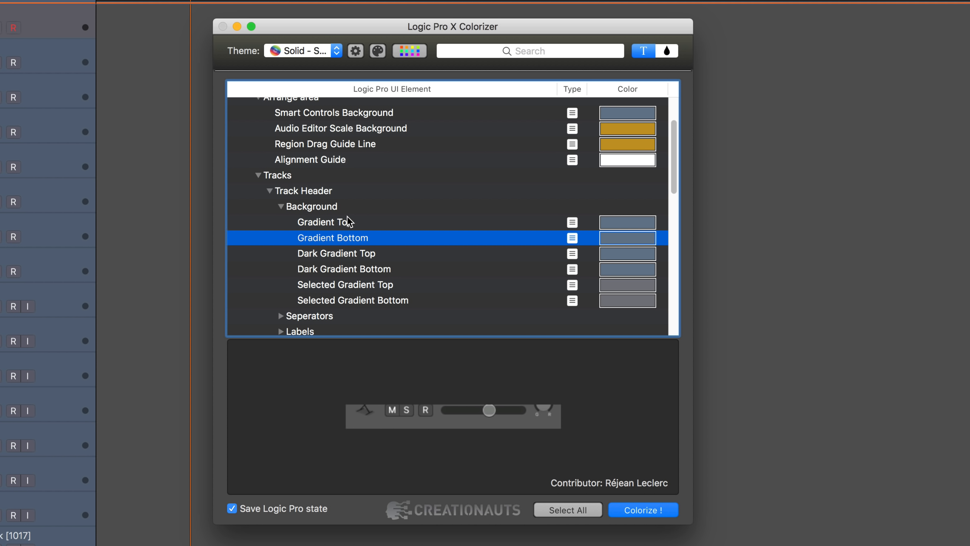
left_click(325, 222)
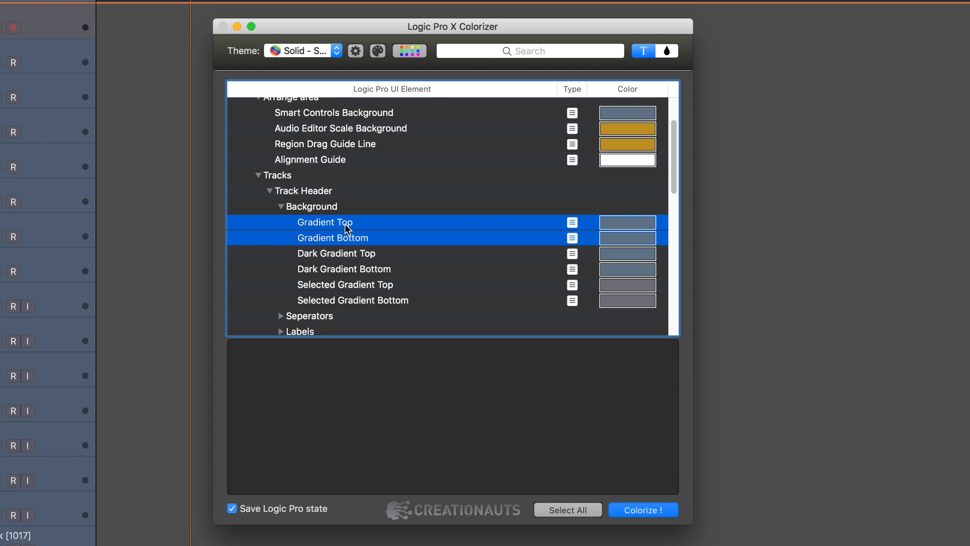
mouse_move(280, 54)
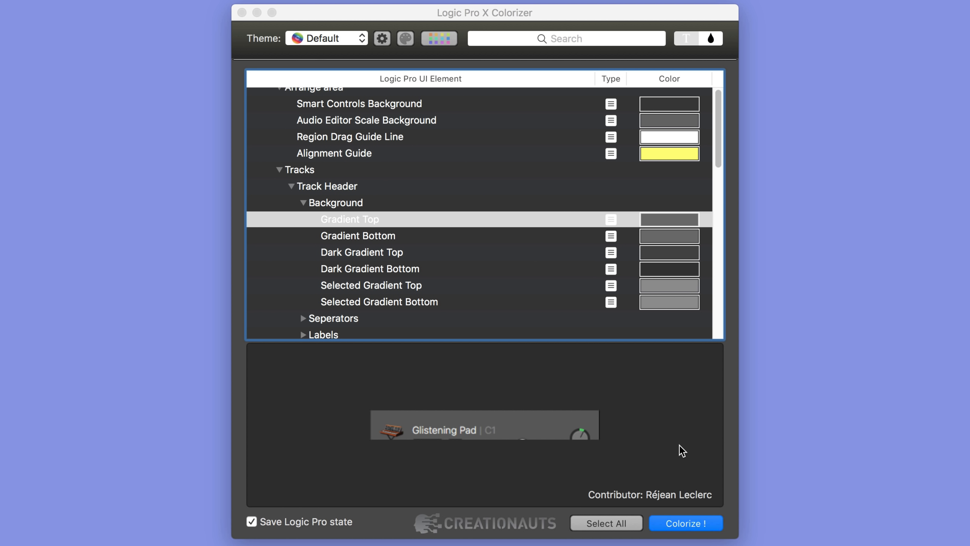
Duplicate the Default theme as Default_EK via the gear menu and confirm the name.
left_click(349, 219)
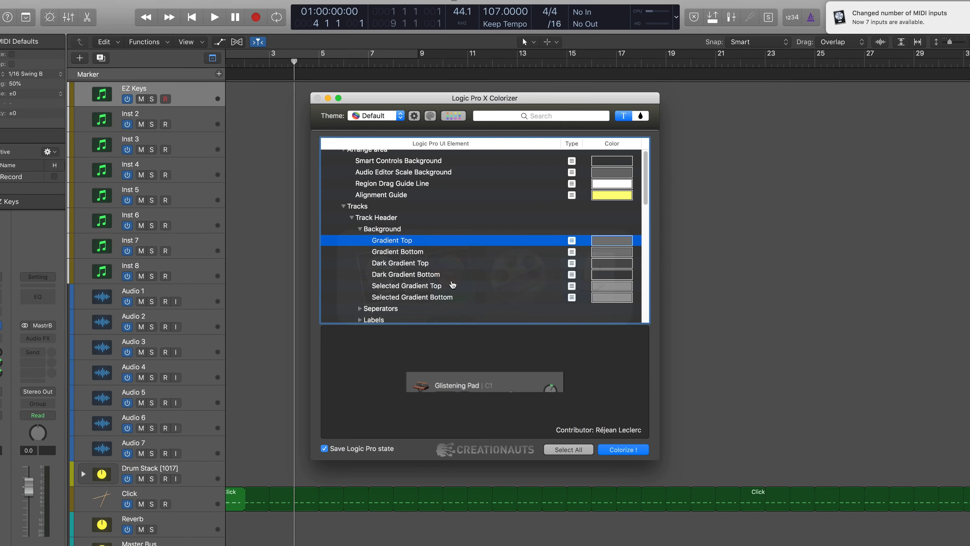
left_click(375, 115)
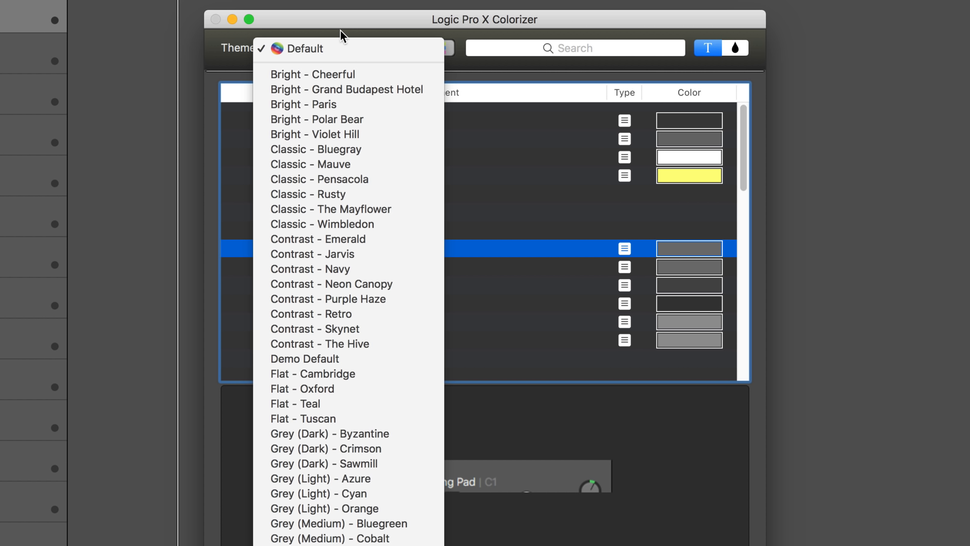
left_click(368, 49)
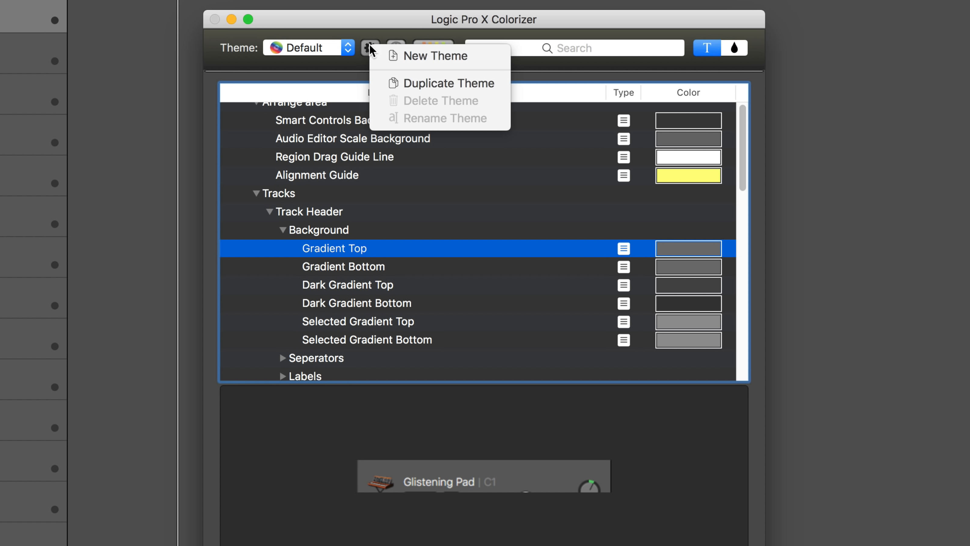
left_click(448, 83)
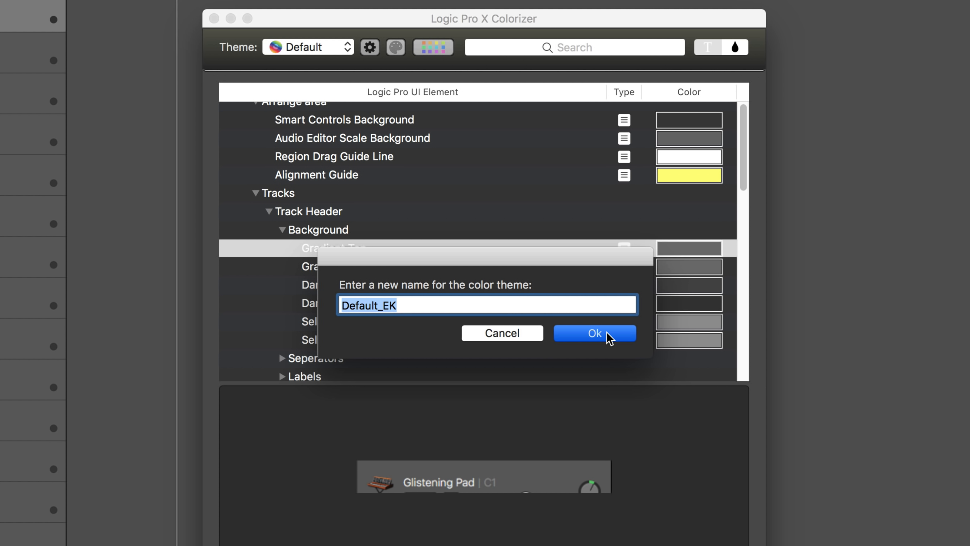
left_click(595, 334)
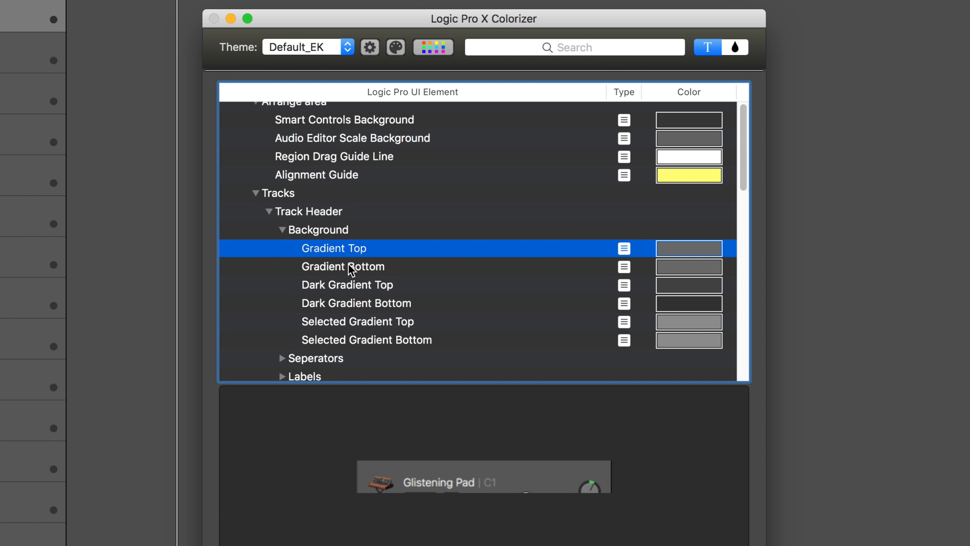
Select both gradient entries with light blue and Colorize! to relaunch Logic.
left_click(342, 266)
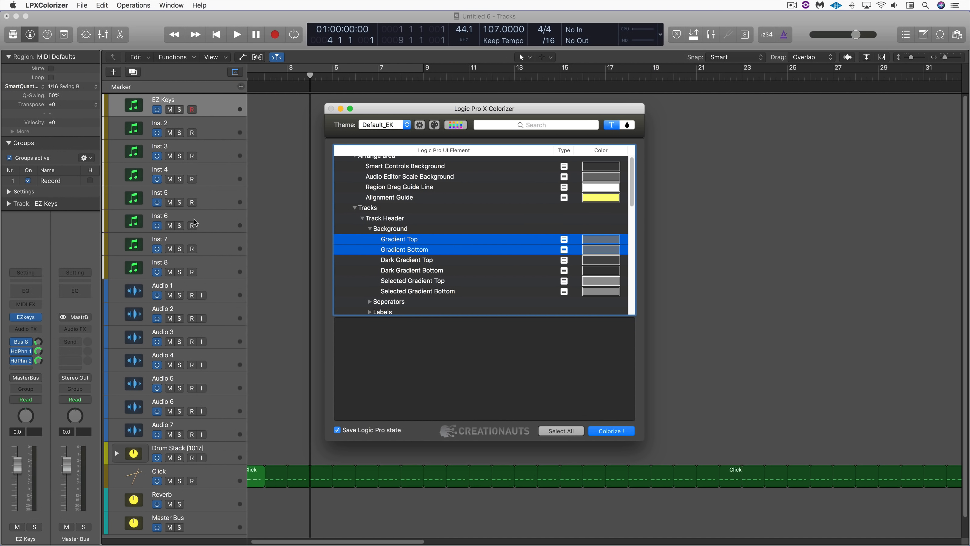
mouse_move(289, 247)
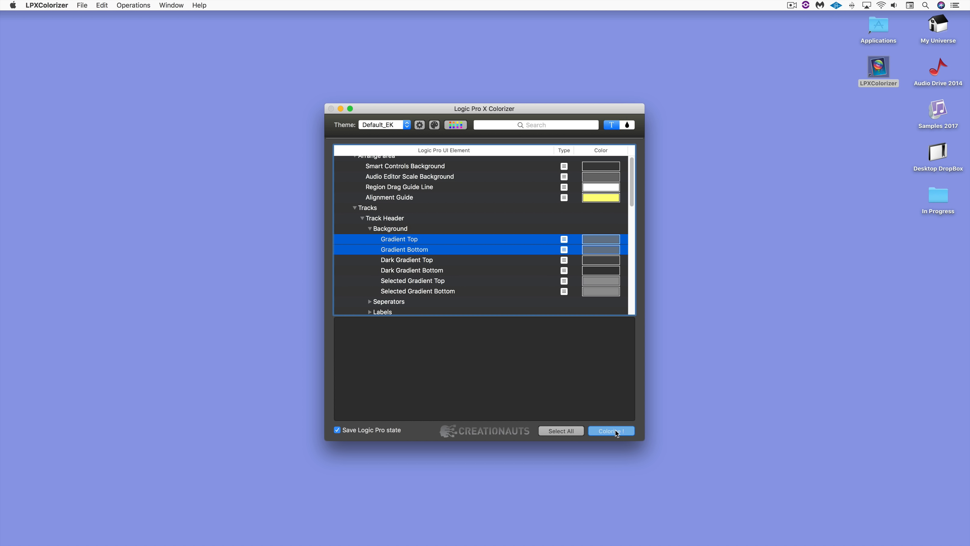
left_click(615, 431)
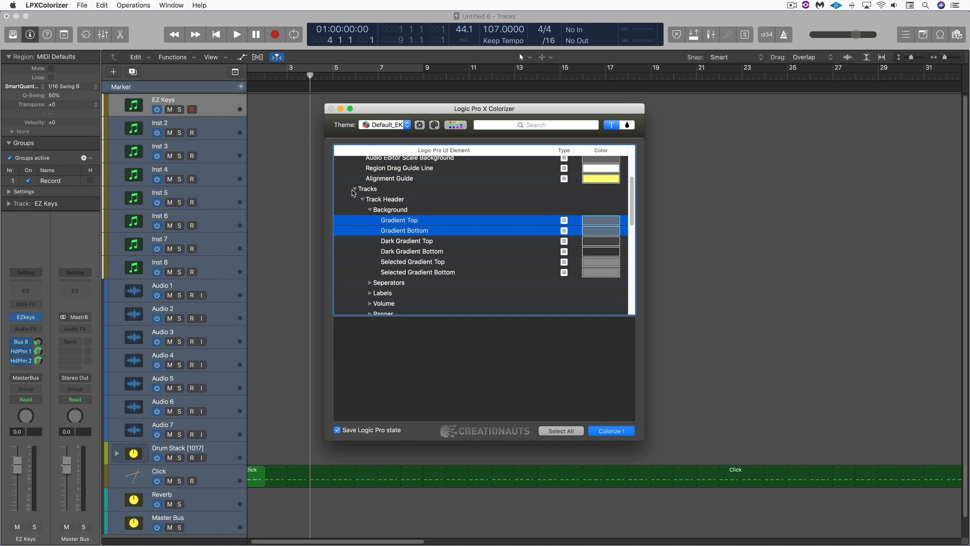
Set Channel Strip Selected BG to a dark purple on the colour wheel and Colorize!
left_click(354, 189)
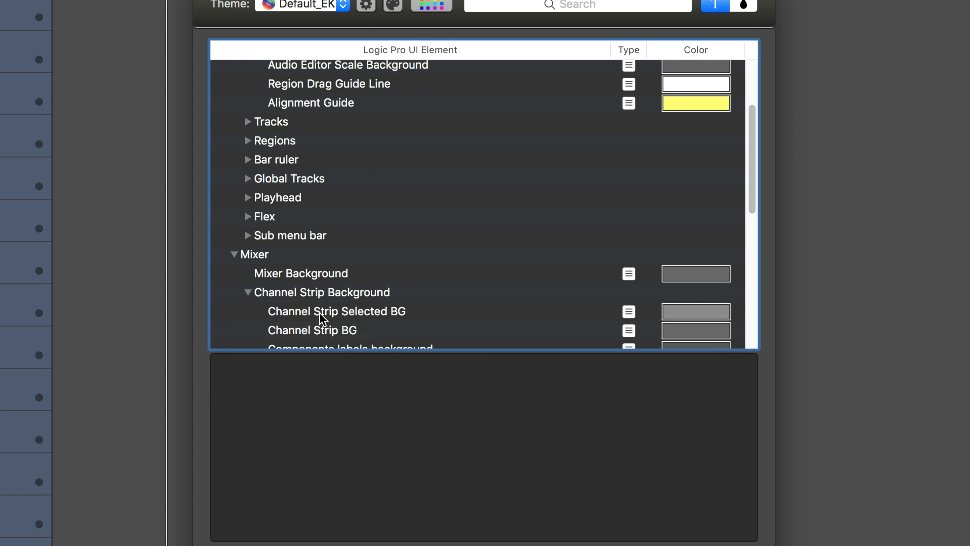
left_click(312, 330)
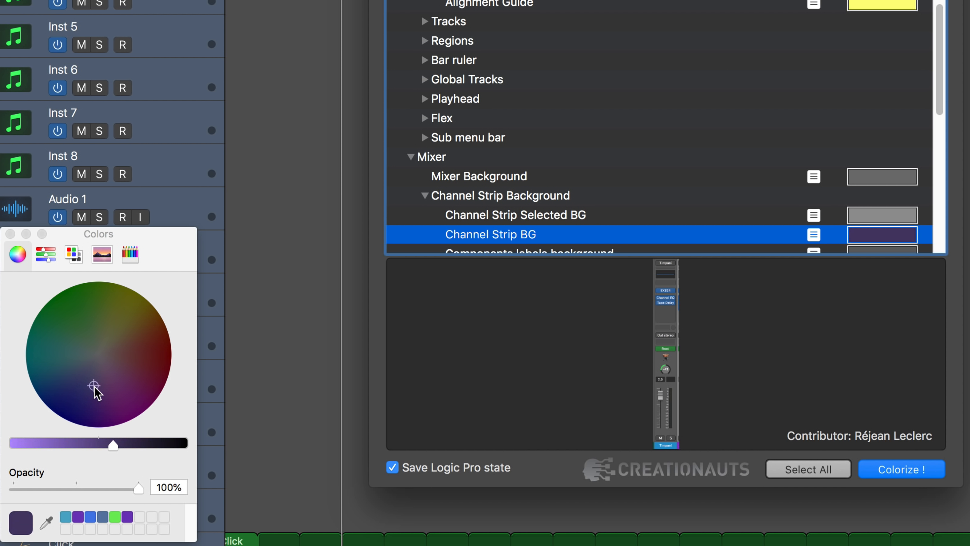
mouse_move(81, 398)
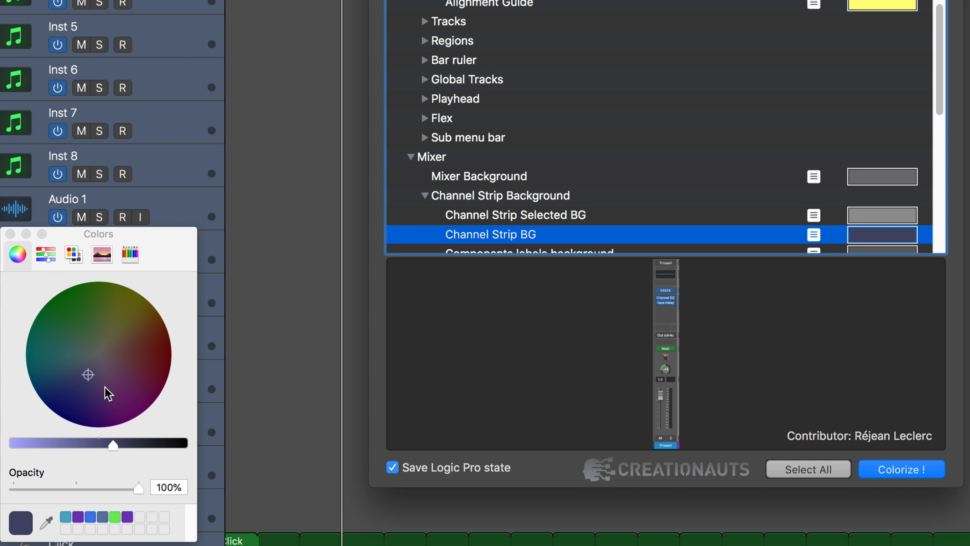
left_click_drag(113, 444, 110, 444)
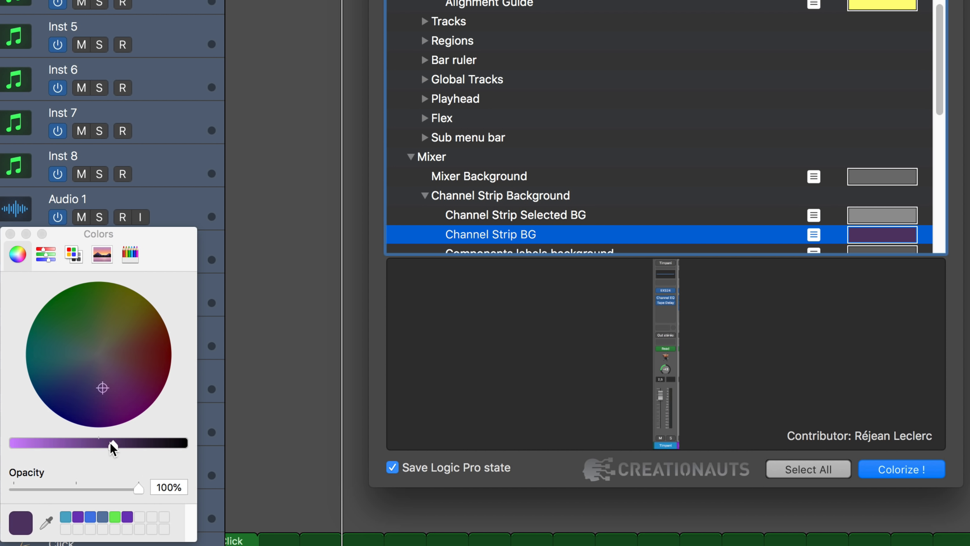
left_click_drag(110, 442, 52, 442)
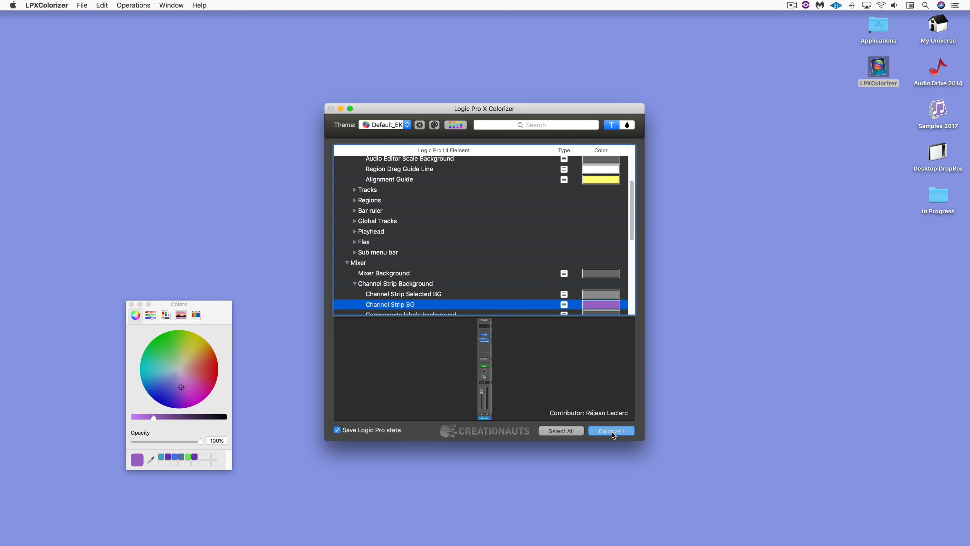
left_click(612, 431)
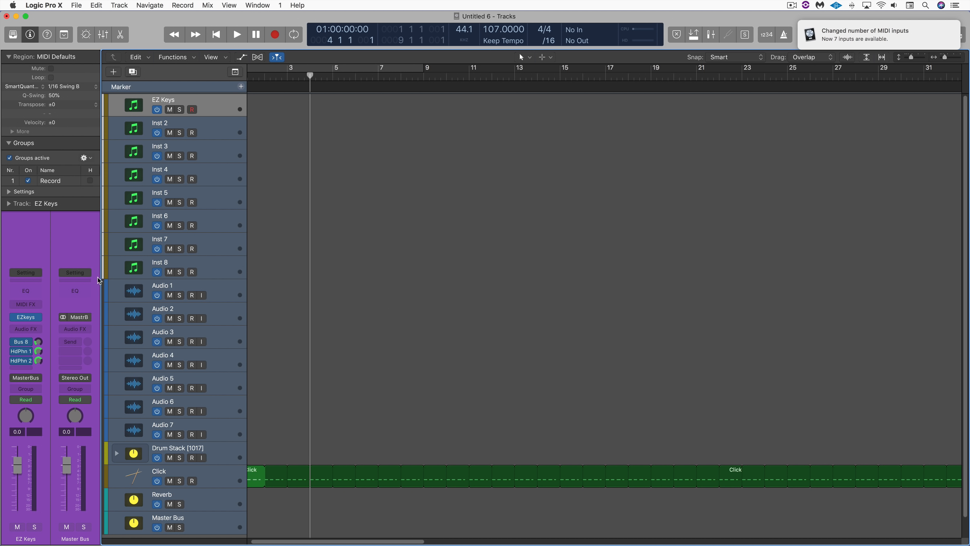
Switch to Logic Pro X to check the purple channel strips and blue track headers.
key("Cmd+Tab")
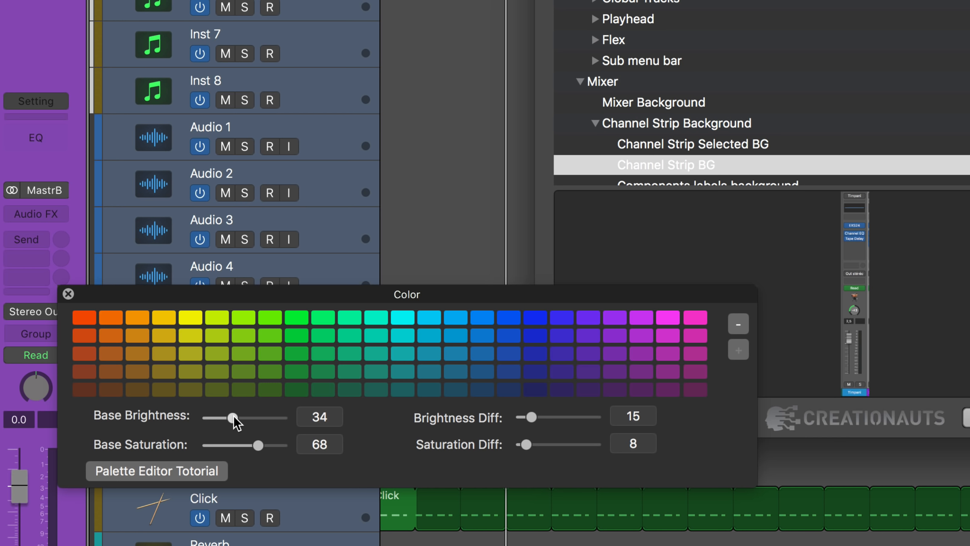
Set palette Base Brightness 47, Base Saturation 80, Brightness Diff 25 and Saturation Diff 25.
left_click_drag(233, 418, 244, 418)
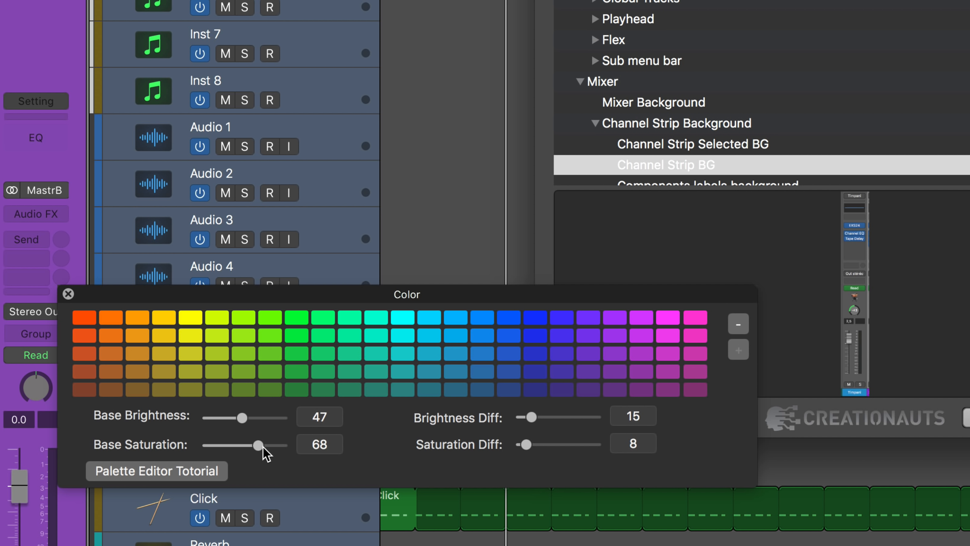
left_click_drag(259, 445, 267, 445)
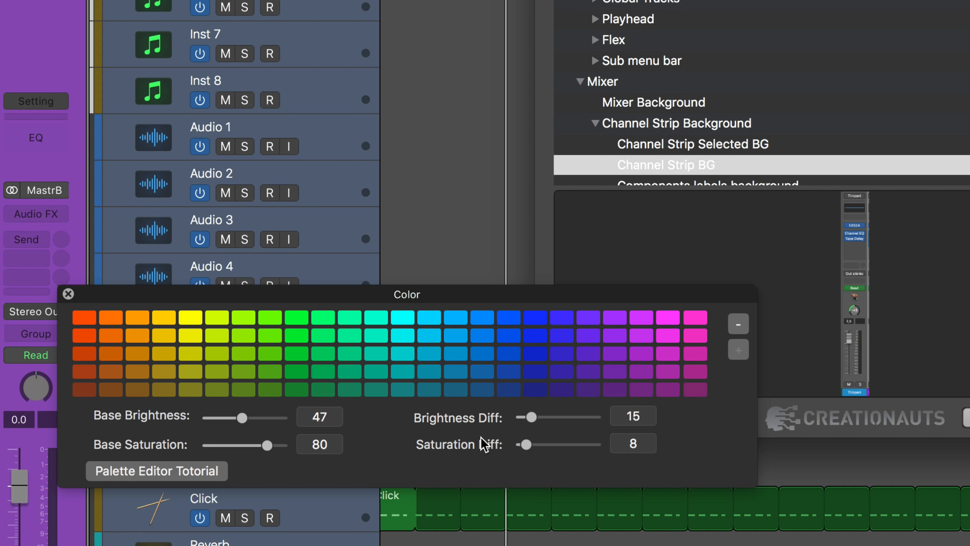
left_click_drag(527, 417, 539, 416)
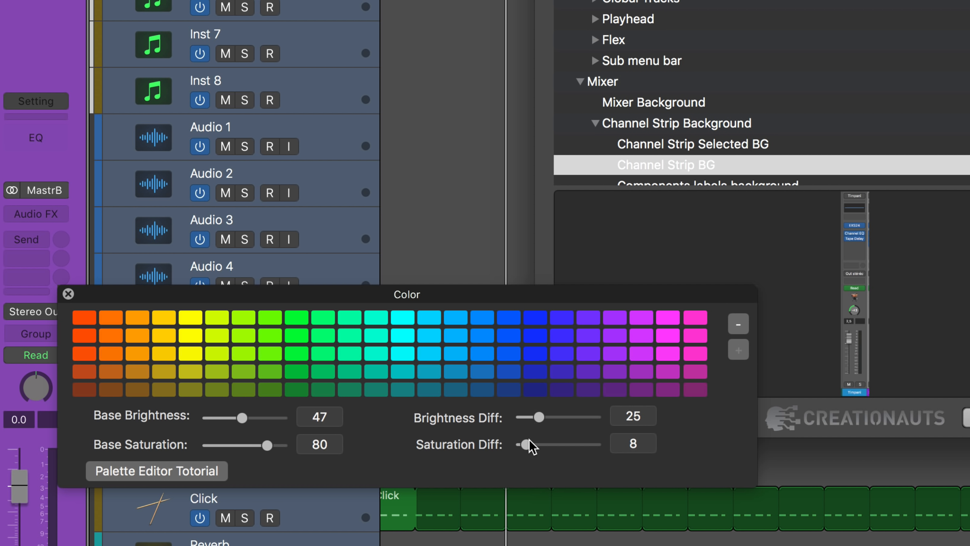
left_click_drag(534, 445, 545, 445)
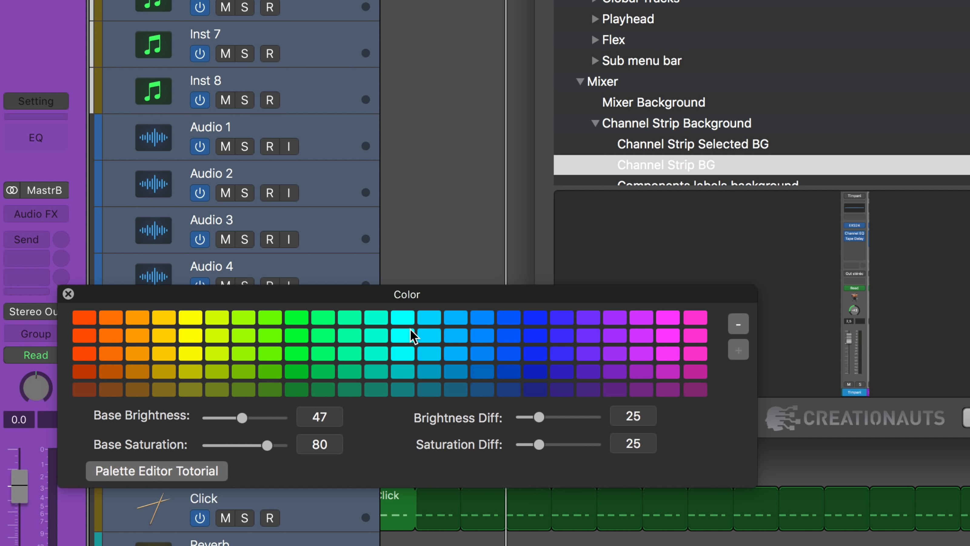
mouse_move(403, 340)
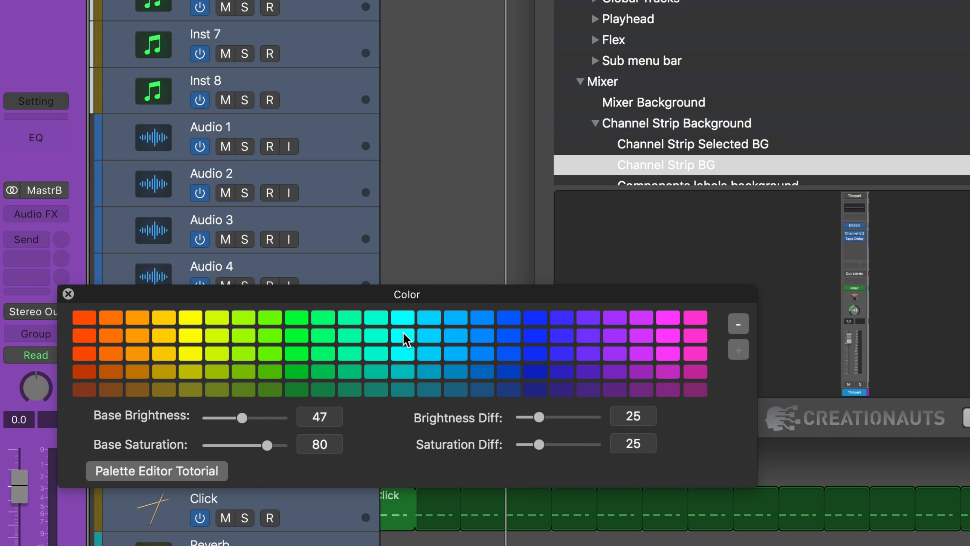
Select a palette column and set its hue to about 288 (magenta).
left_click(403, 336)
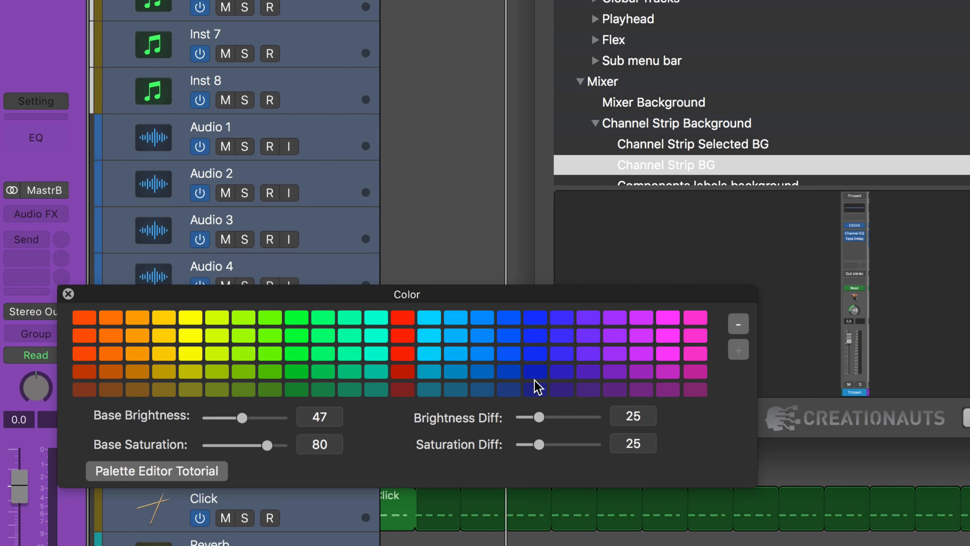
mouse_move(553, 342)
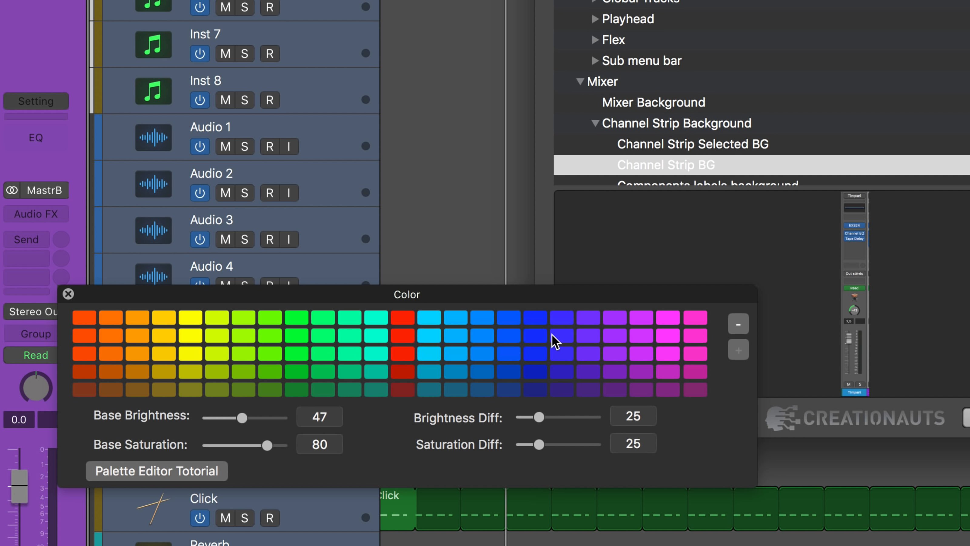
mouse_move(561, 341)
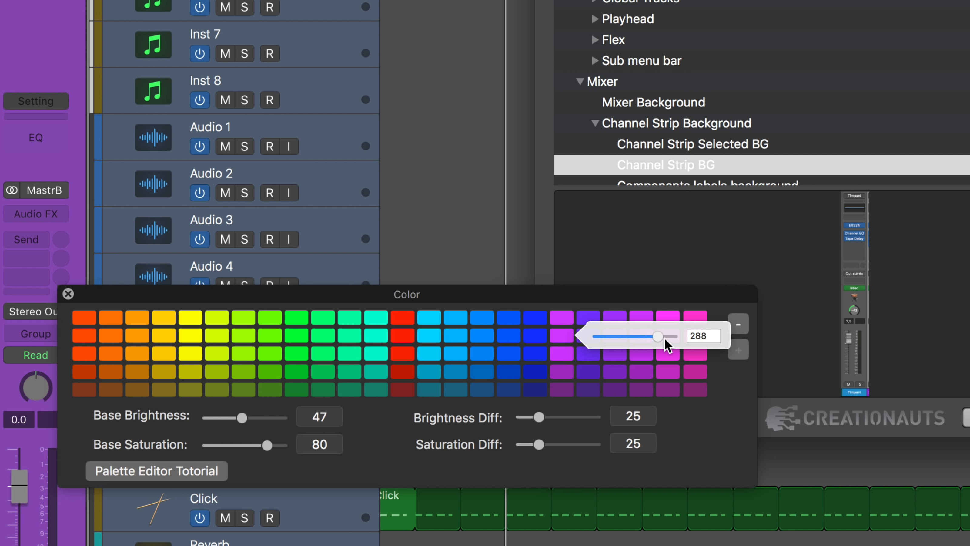
left_click_drag(658, 336, 641, 336)
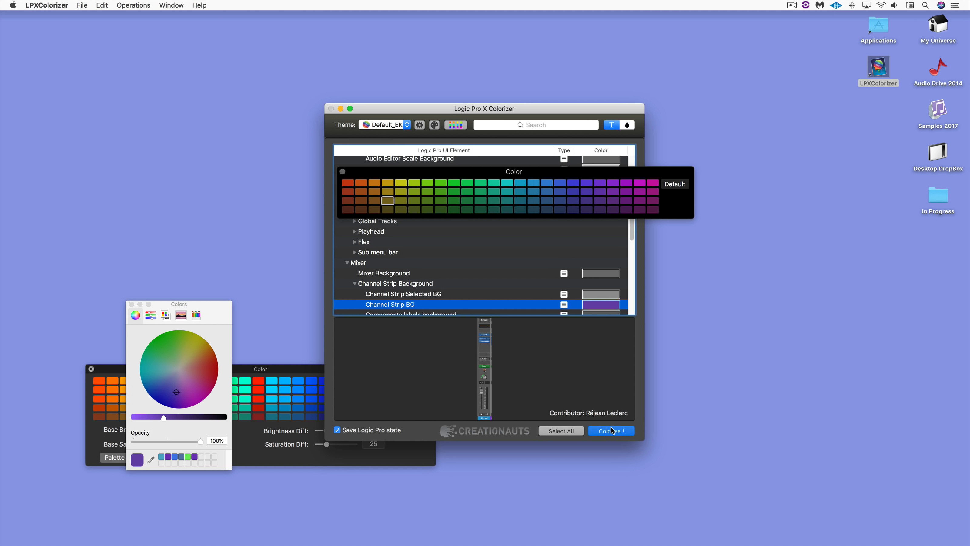
Colorize! to relaunch Logic with the edited palette and theme.
left_click(611, 431)
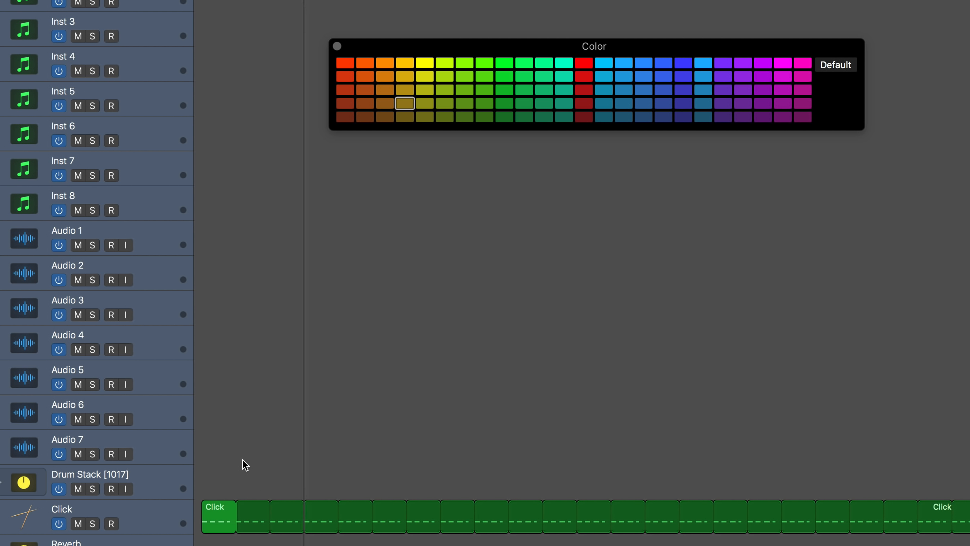
Recolour the Click regions yellow-green, then light green, then purple from the palette.
left_click(464, 103)
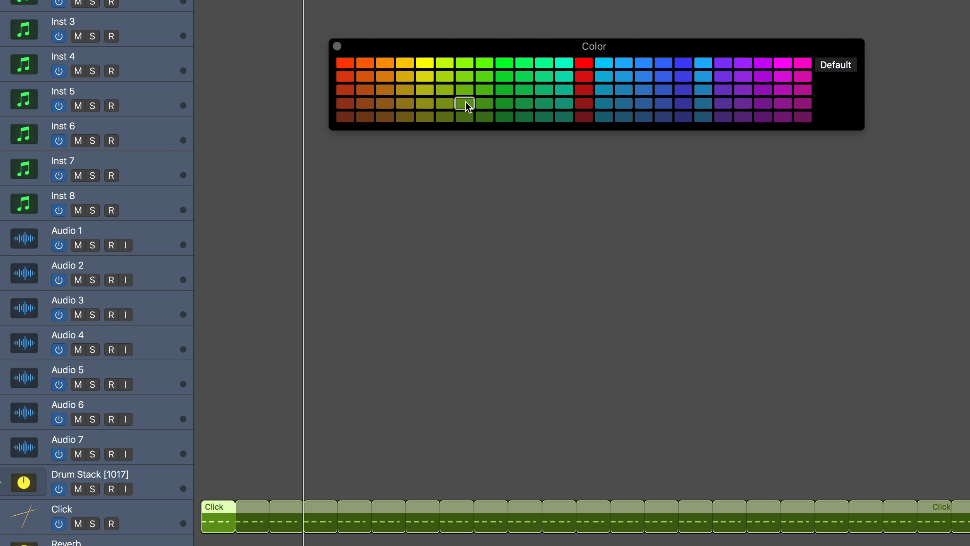
left_click(742, 90)
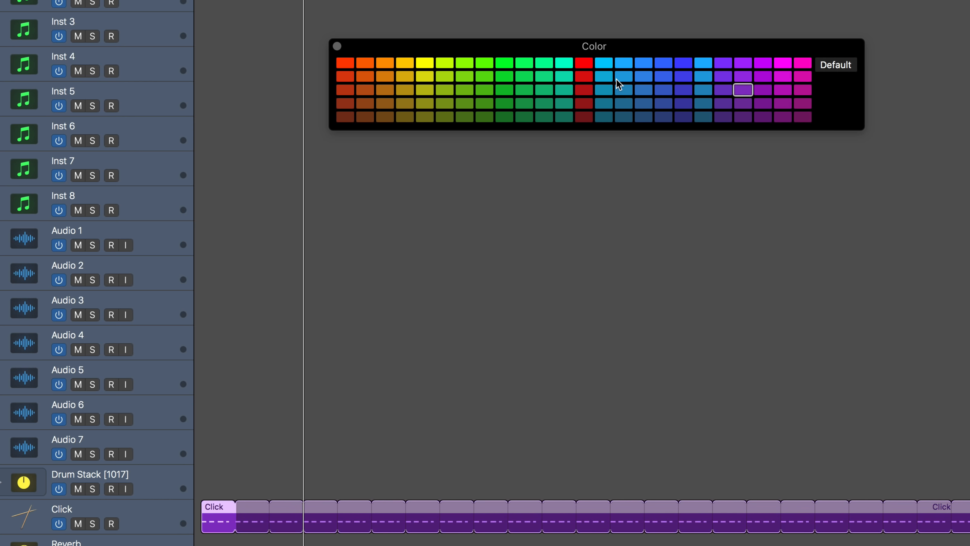
left_click(585, 76)
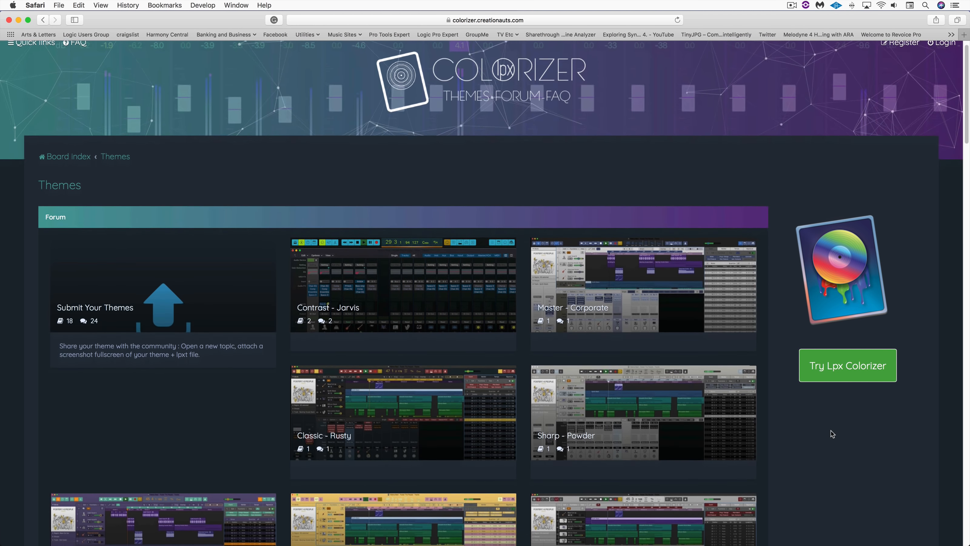
Browse down through the Colorizer forum's theme gallery.
scroll("down", 3)
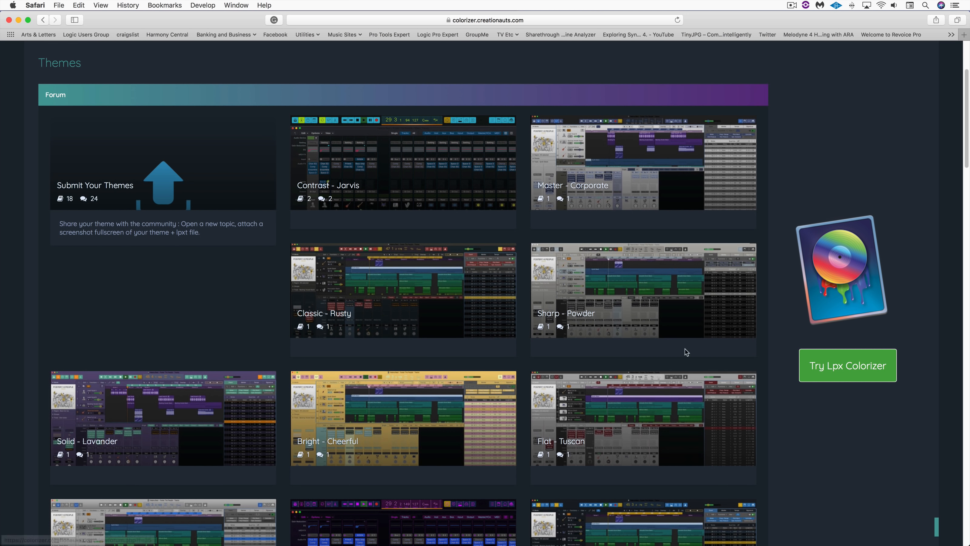
scroll("down", 3)
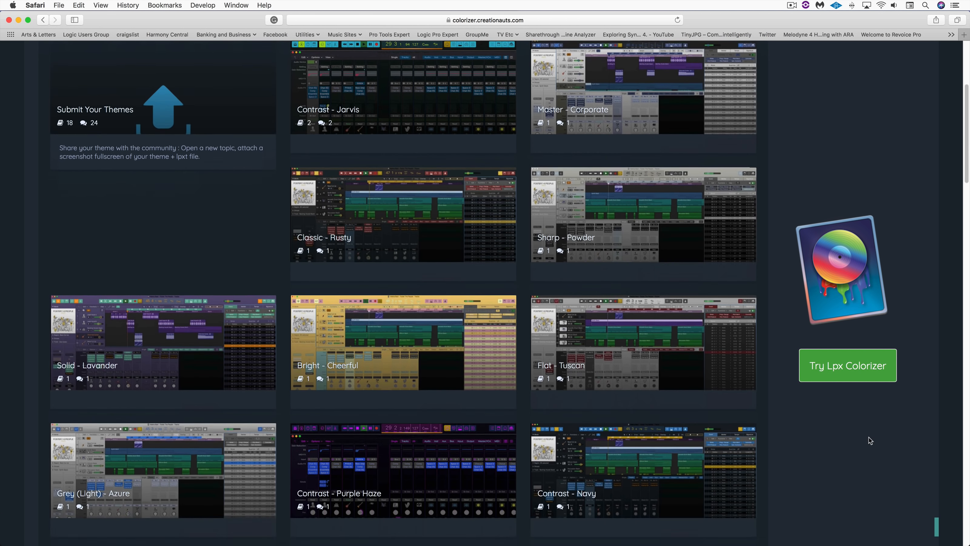
scroll("down", 3)
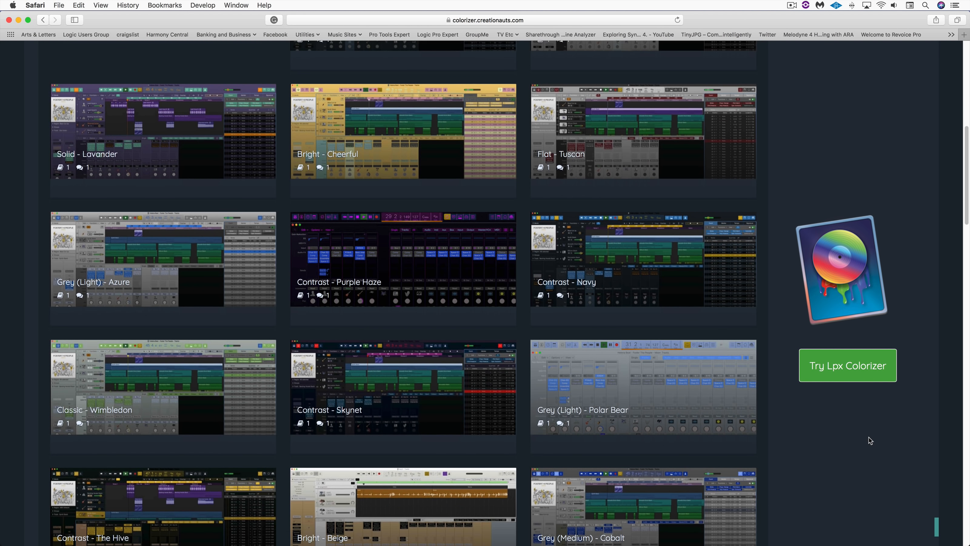
scroll("down", 3)
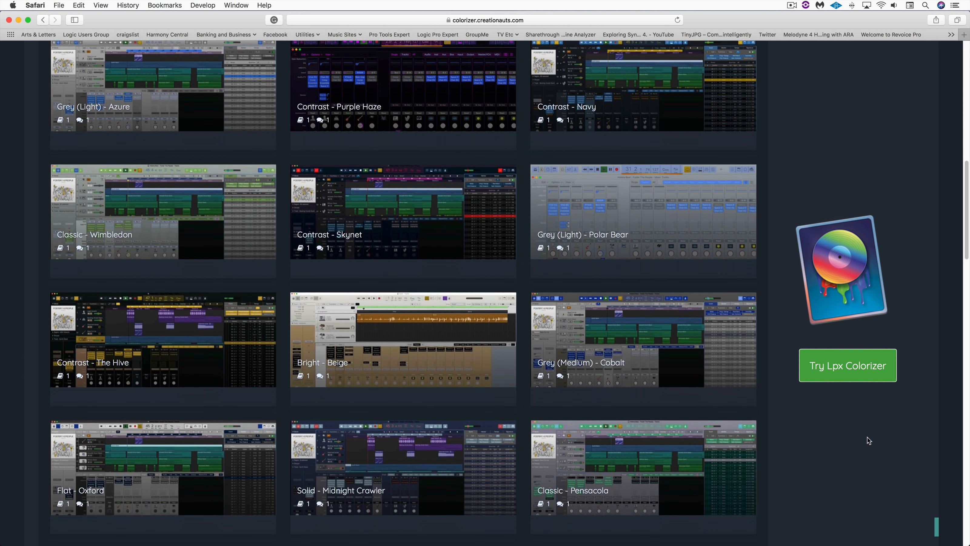
scroll("down", 3)
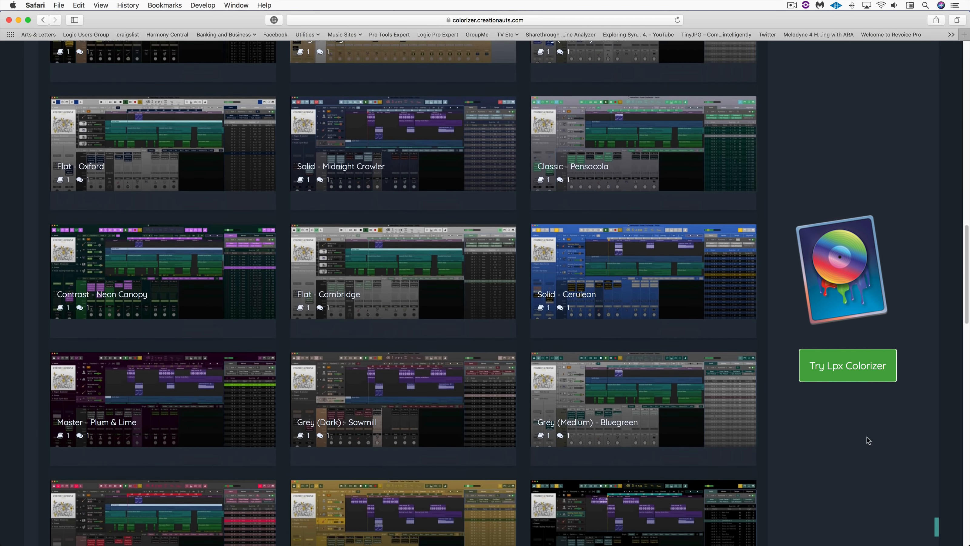
Go to creationauts.com and scroll to its Logic Themes section showing the Contrast themes.
left_click(848, 365)
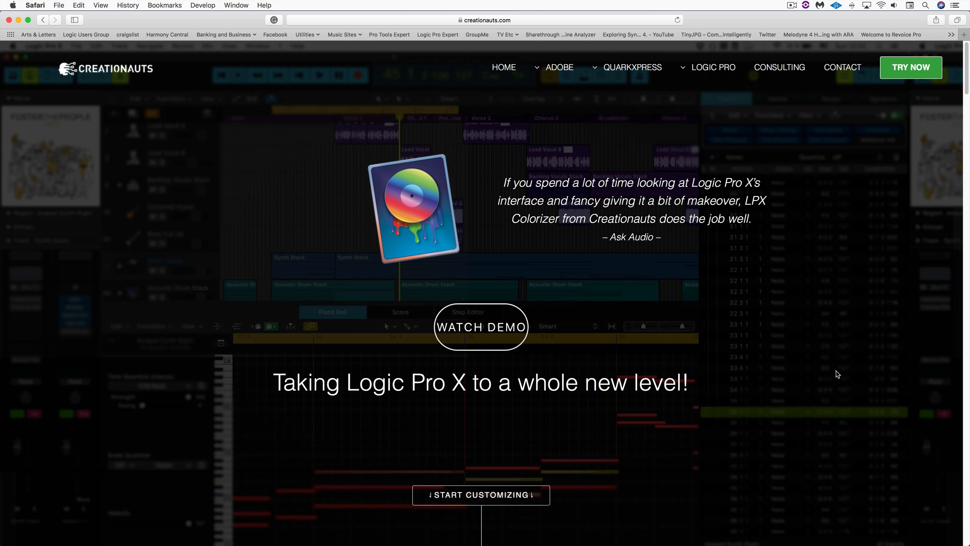
scroll("down", 3)
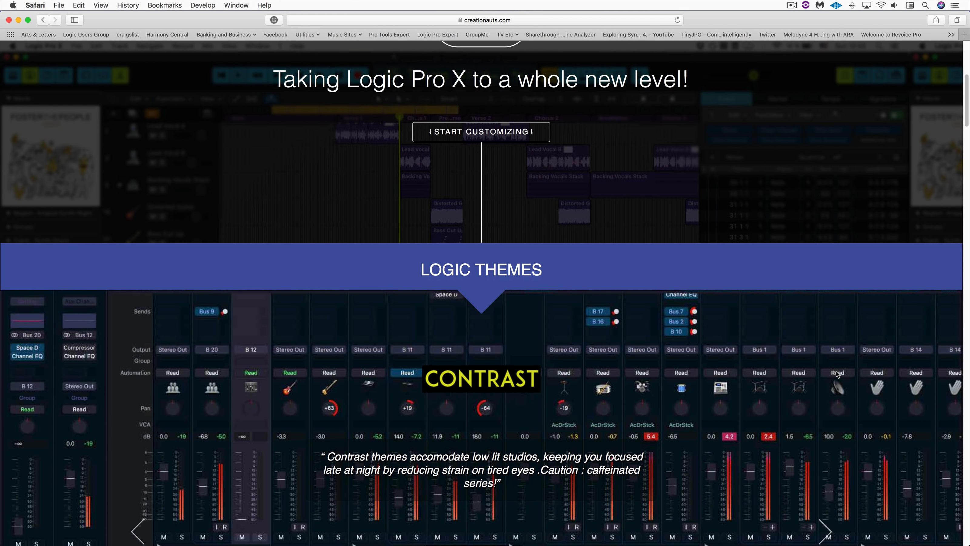